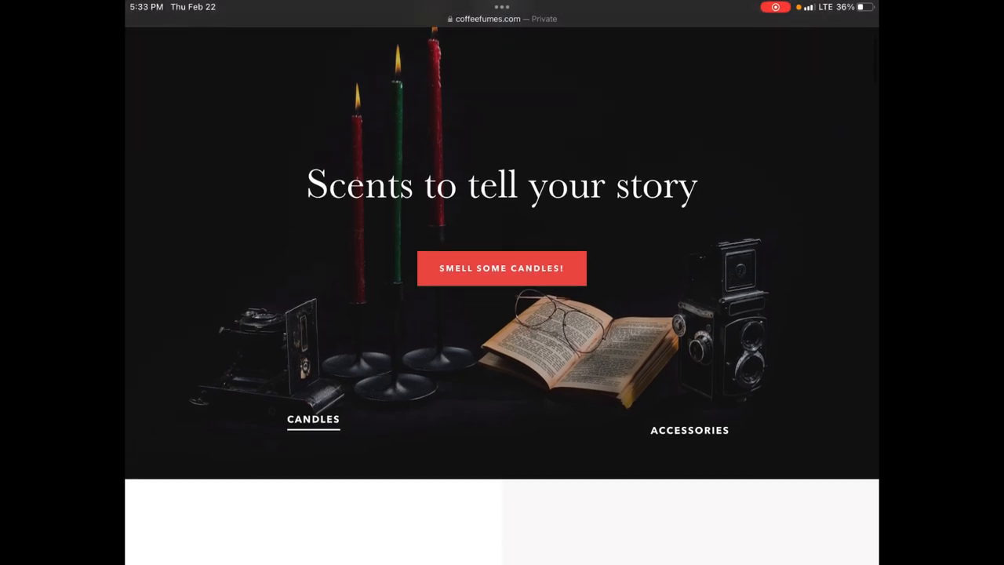
Place a four-note rising melody in the first pattern, play it back, then erase it
{"action": "scroll", "scroll_direction": "down", "scroll_amount": 3}
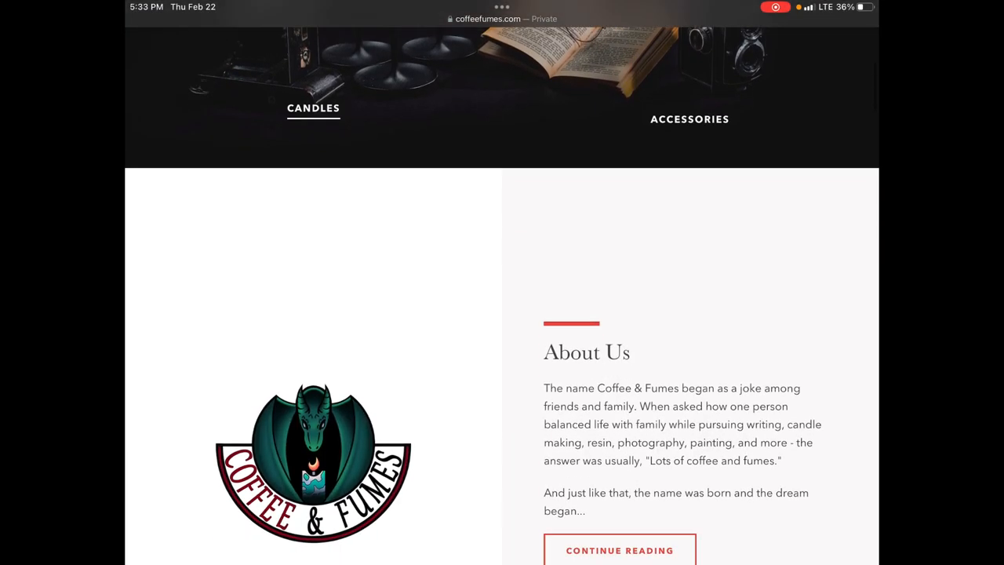
{"action": "scroll", "scroll_direction": "down", "scroll_amount": 3}
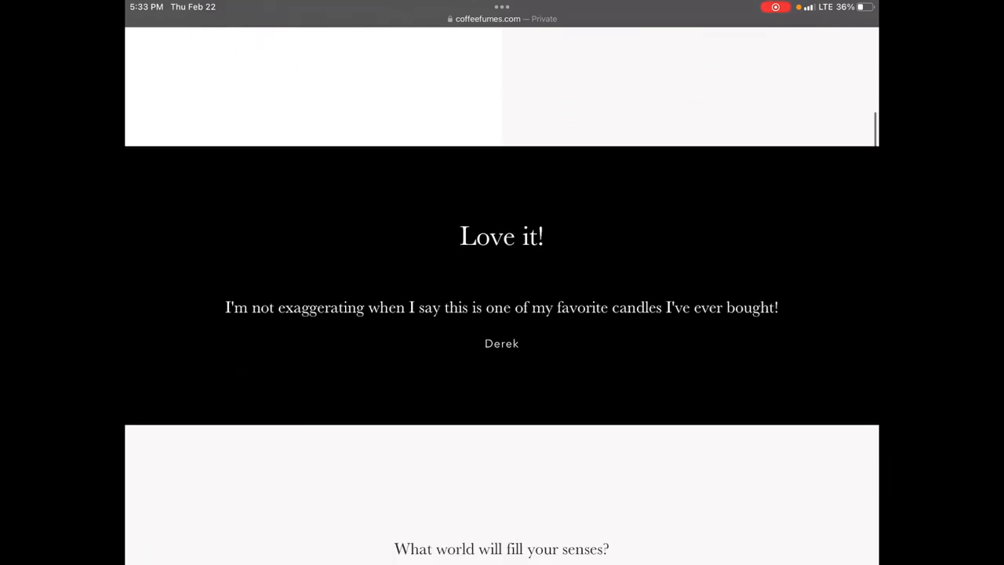
{"action": "scroll", "scroll_direction": "down", "scroll_amount": 3}
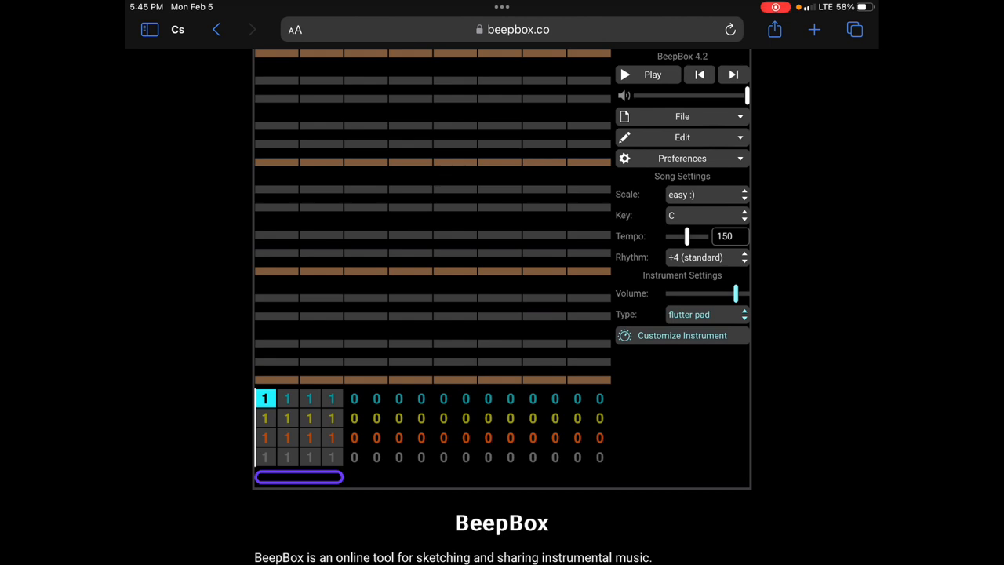
{"action": "left_click", "coordinate": [310, 207]}
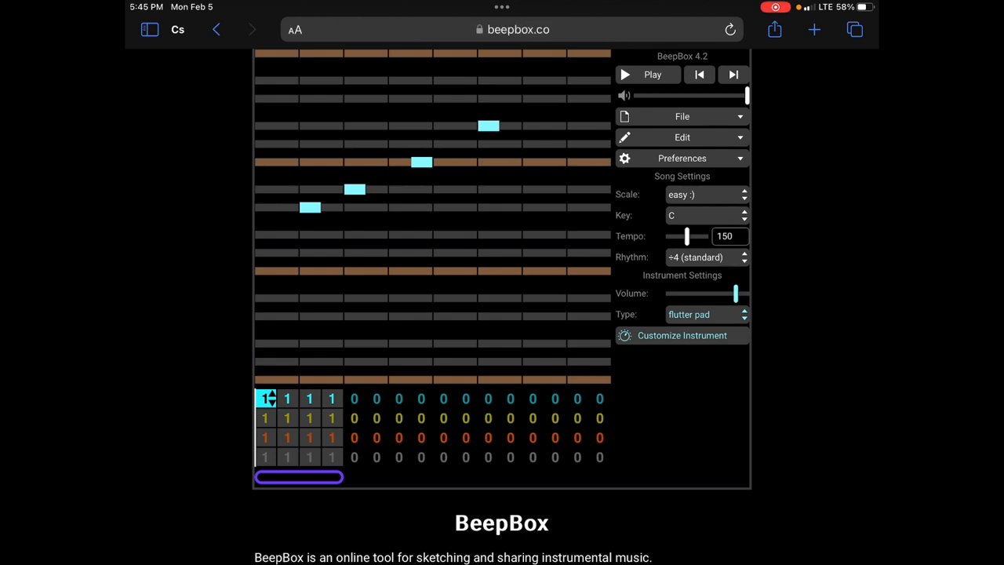
{"action": "left_click", "coordinate": [646, 73]}
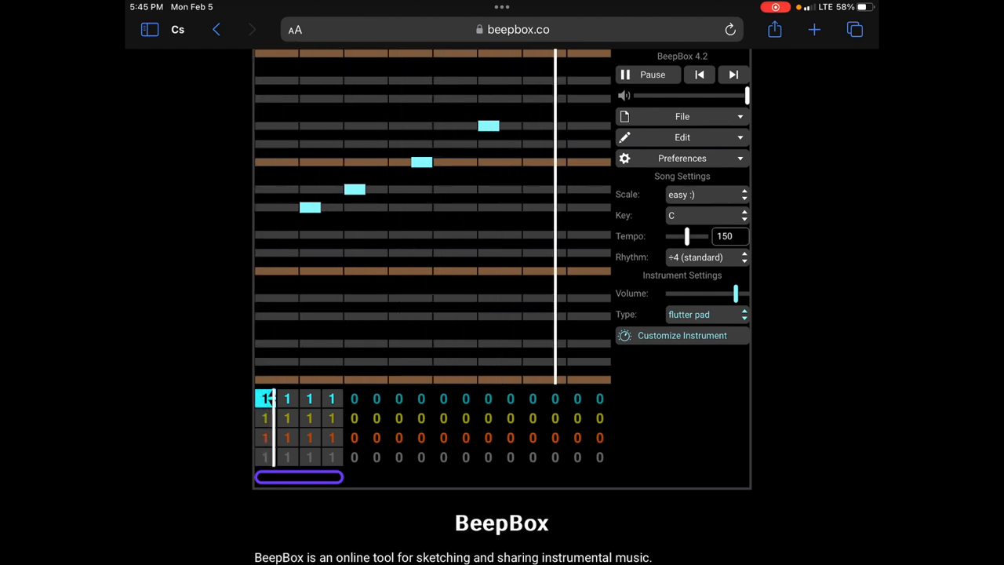
{"action": "left_click", "coordinate": [646, 74]}
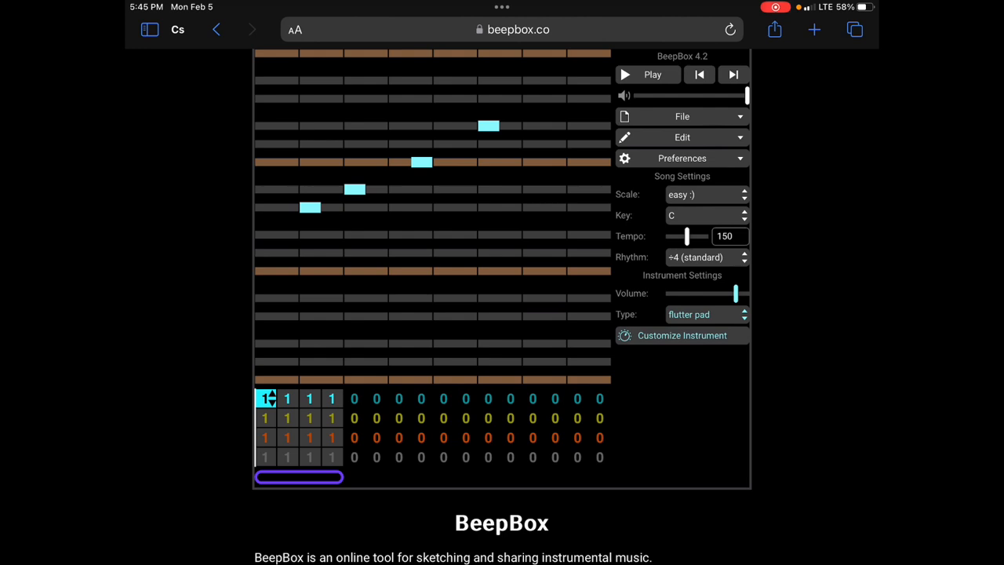
{"action": "left_click", "coordinate": [487, 125]}
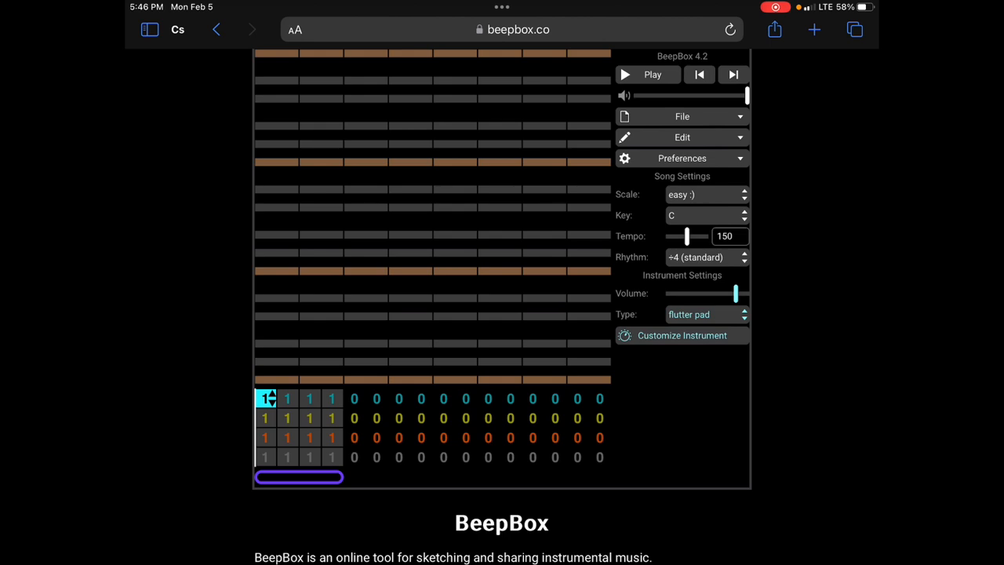
Bring up the instrument Type preset list for the first channel
{"action": "left_click", "coordinate": [706, 314]}
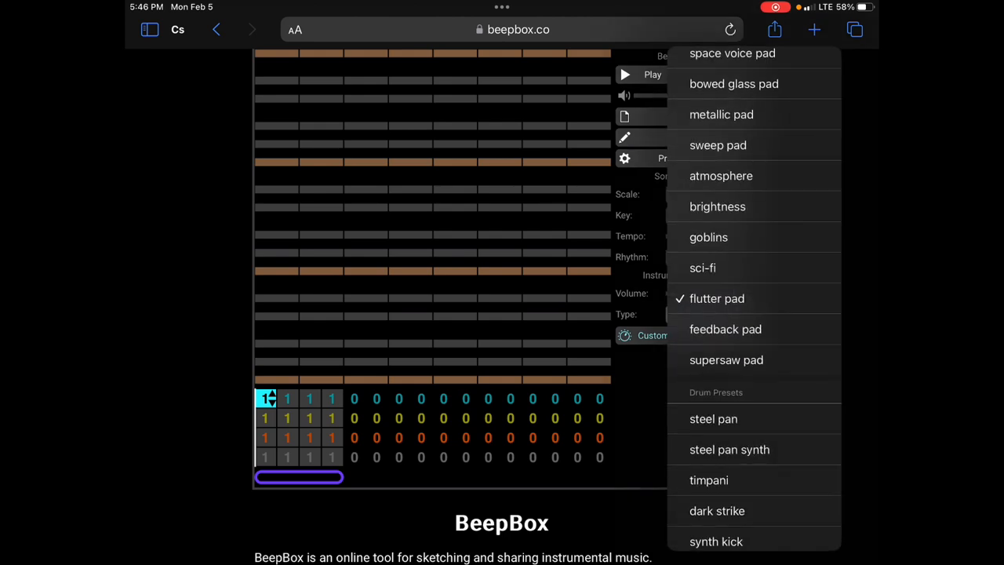
Choose the square wave sound from the Retro Presets for the first instrument
{"action": "scroll", "scroll_direction": "up", "scroll_amount": 3}
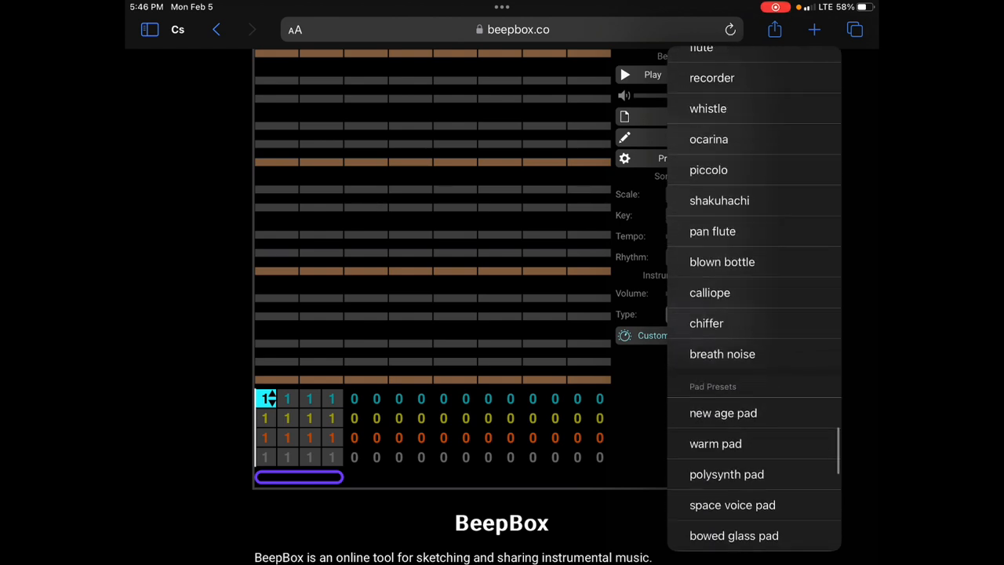
{"action": "scroll", "scroll_direction": "up", "scroll_amount": 3}
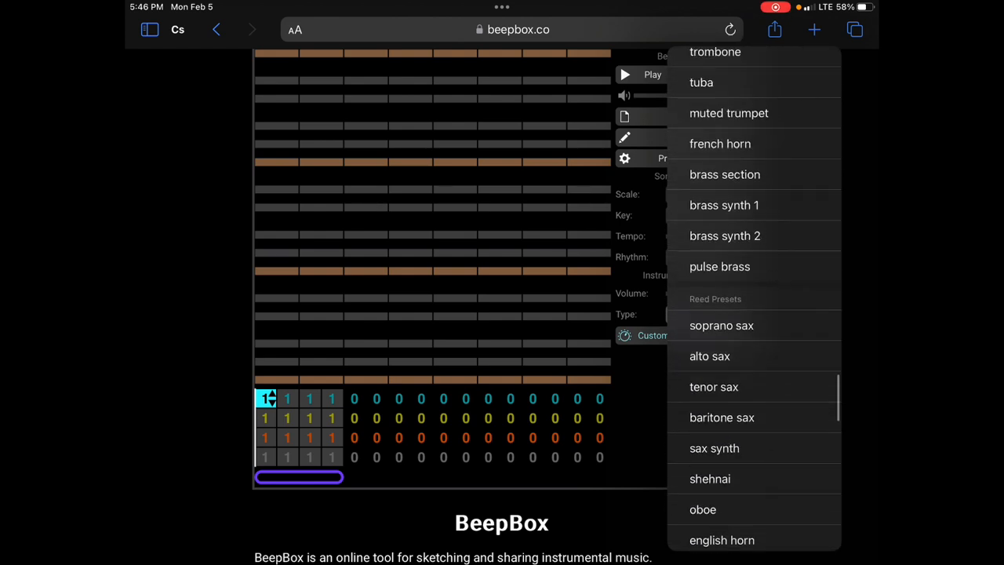
{"action": "scroll", "scroll_direction": "up", "scroll_amount": 3}
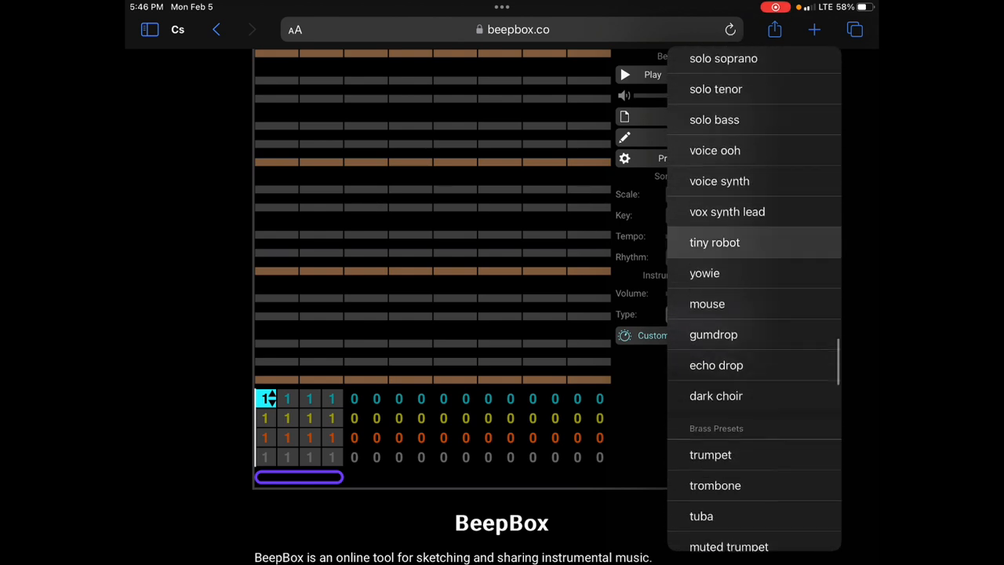
{"action": "scroll", "scroll_direction": "down", "scroll_amount": 3}
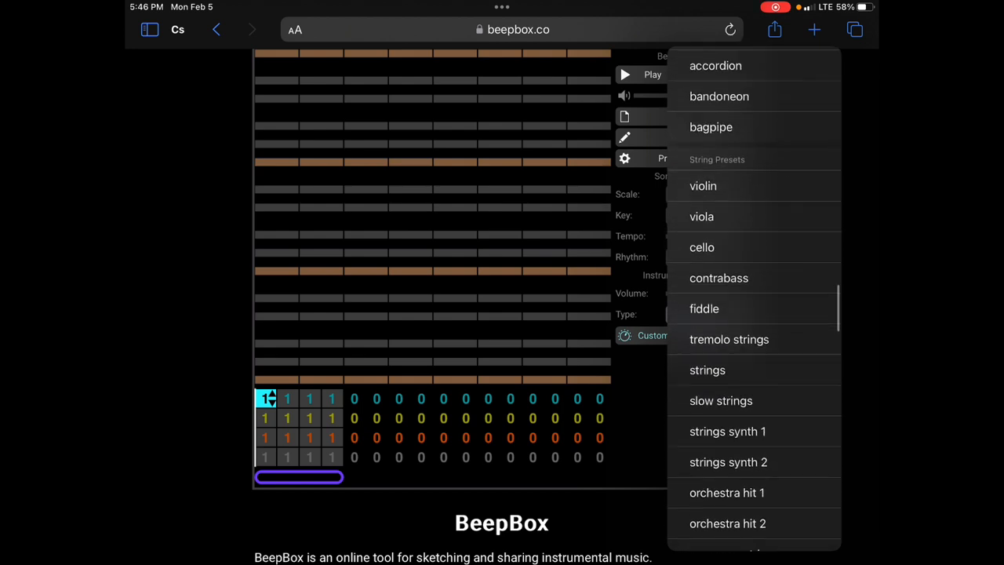
{"action": "scroll", "scroll_direction": "down", "scroll_amount": 3}
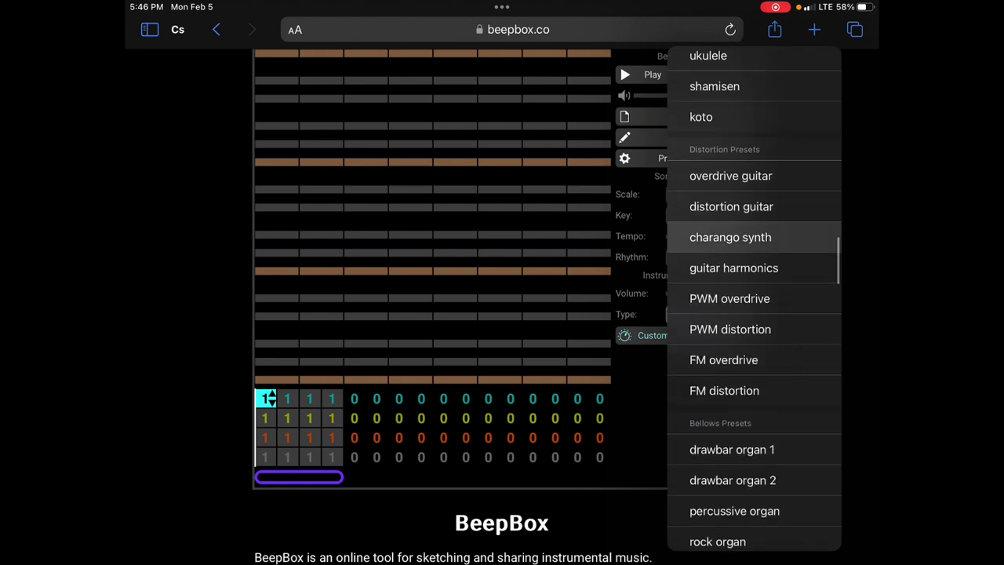
{"action": "scroll", "scroll_direction": "up", "scroll_amount": 3}
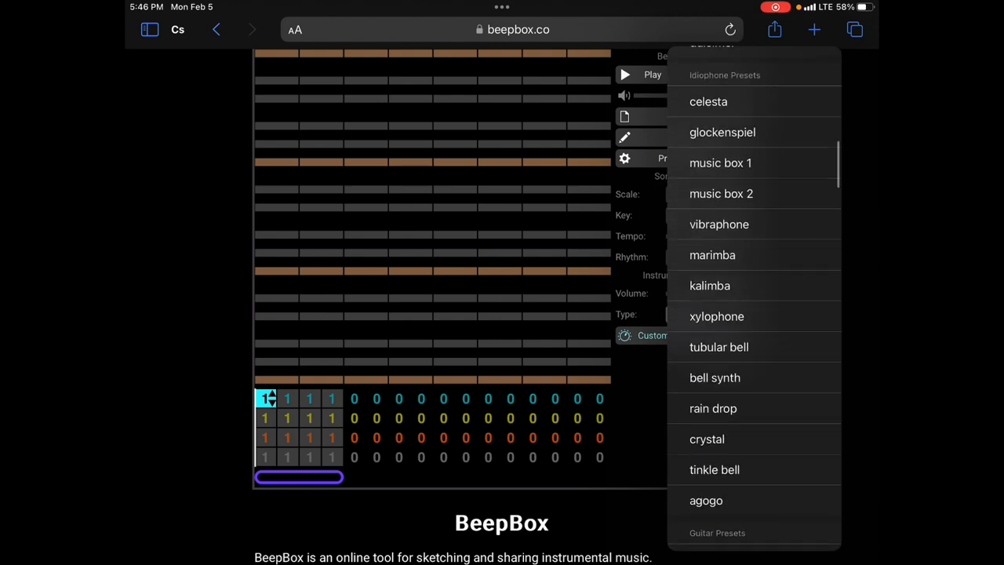
{"action": "scroll", "scroll_direction": "up", "scroll_amount": 3}
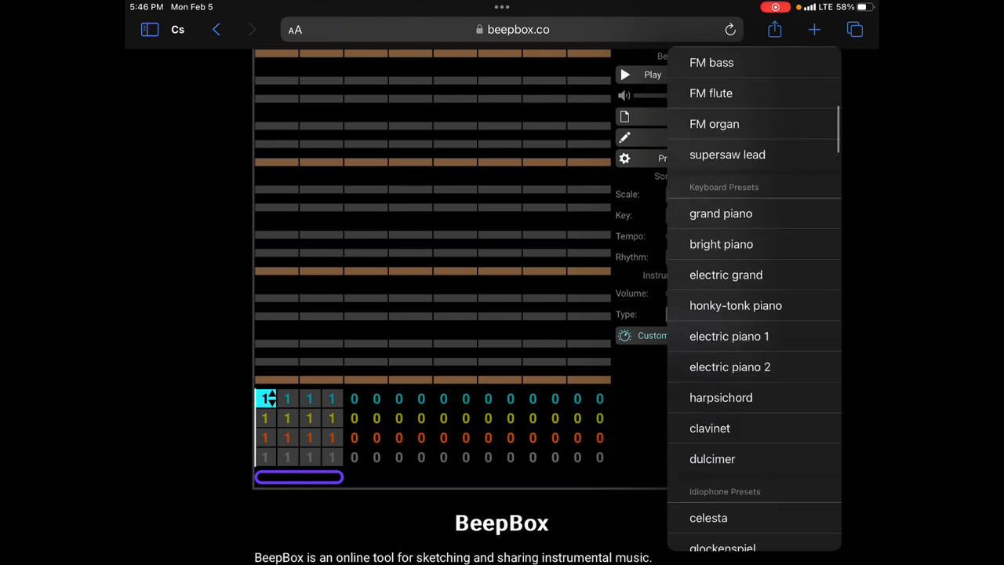
{"action": "scroll", "scroll_direction": "up", "scroll_amount": 3}
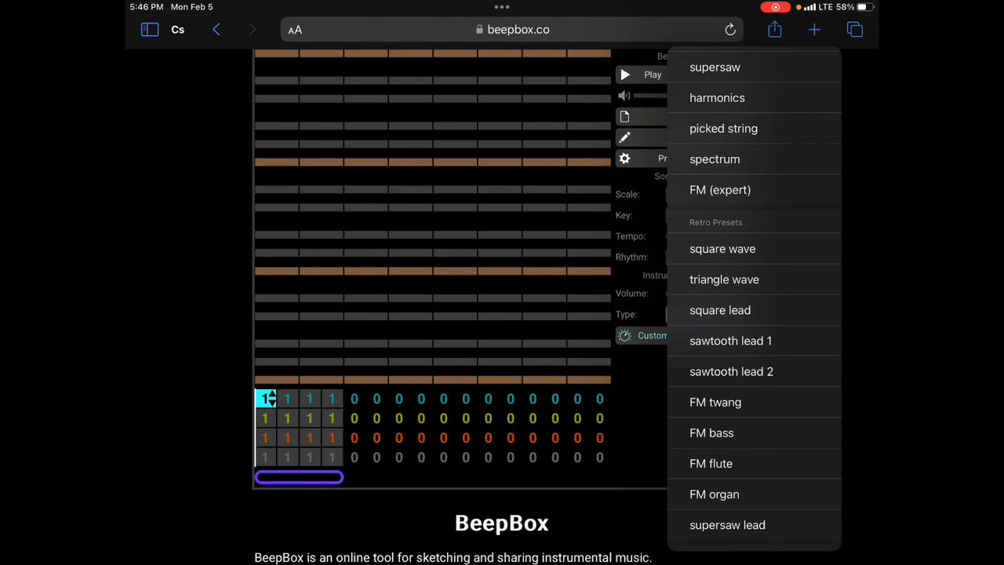
{"action": "left_click", "coordinate": [722, 248]}
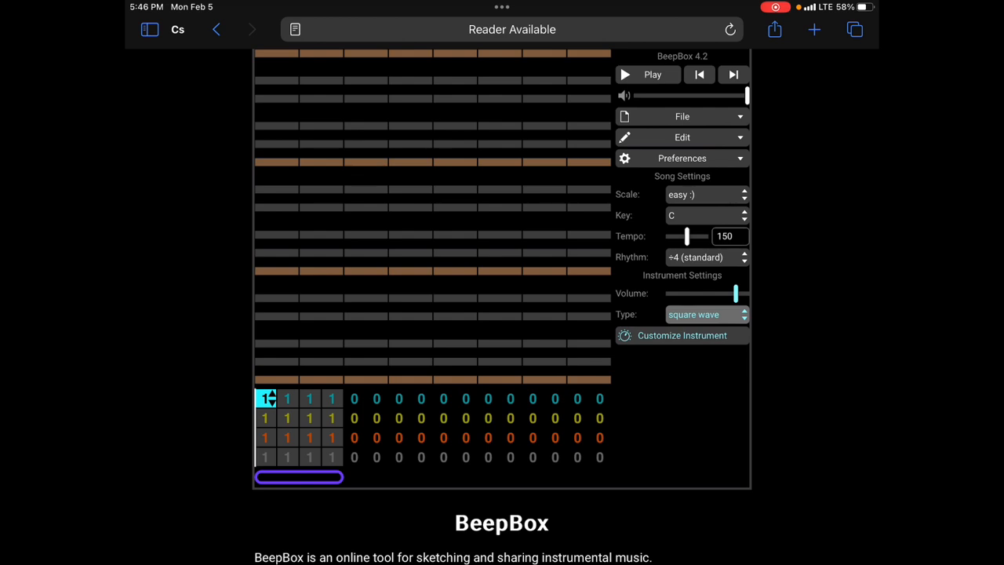
Draft a bouncy square wave melody across the pattern, redo it, and play it back
{"action": "left_click", "coordinate": [310, 270]}
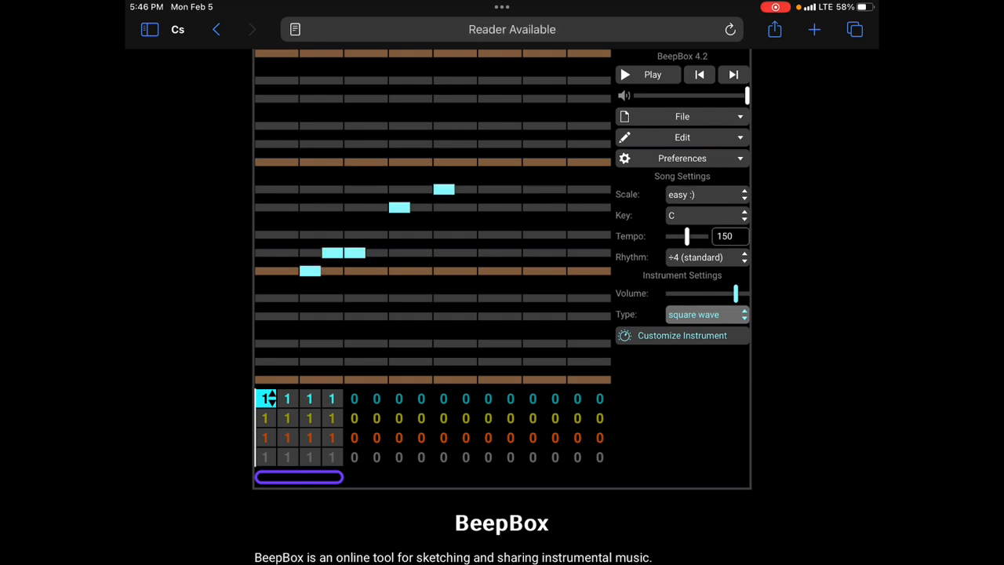
{"action": "left_click", "coordinate": [488, 162]}
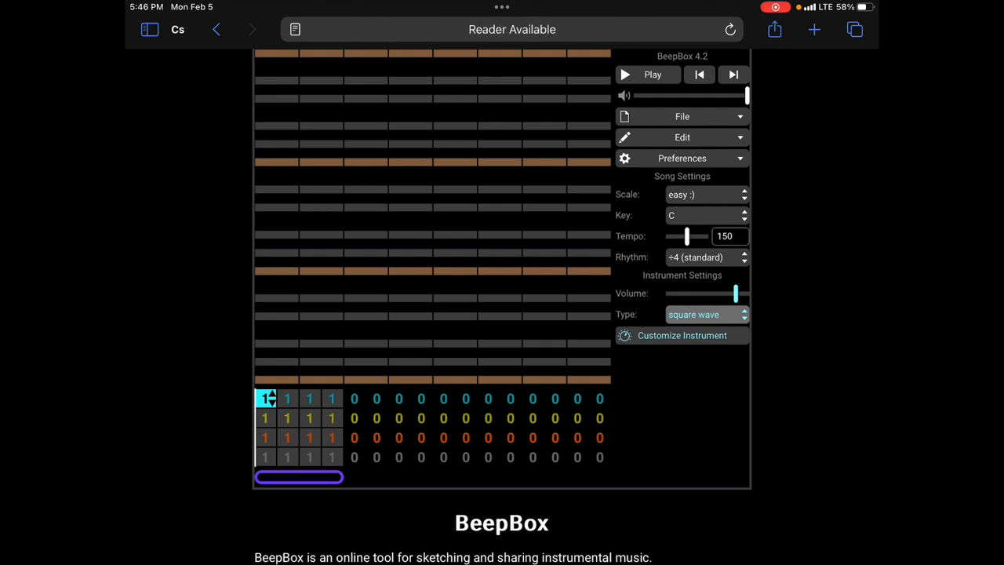
{"action": "left_click", "coordinate": [274, 270]}
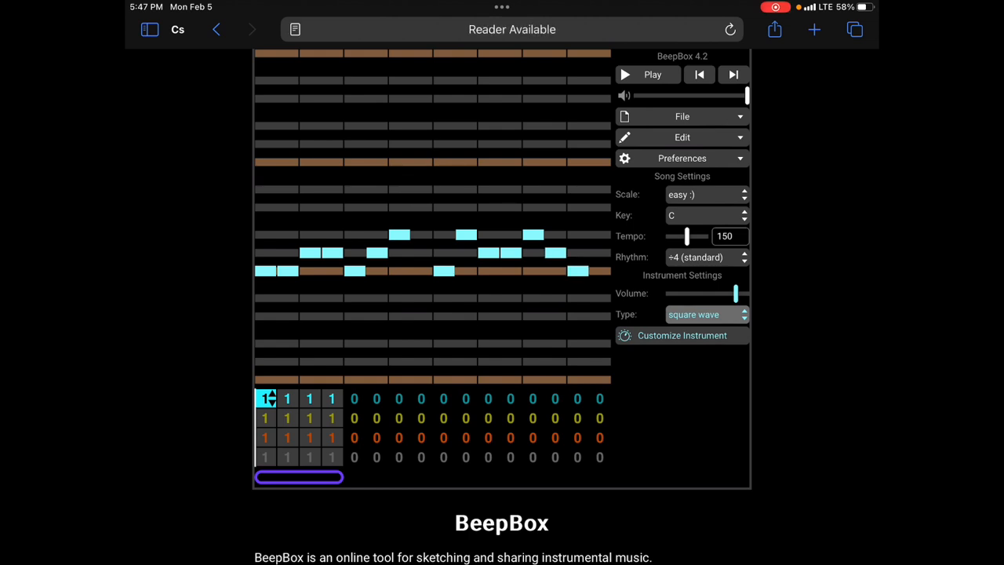
{"action": "left_click", "coordinate": [652, 73]}
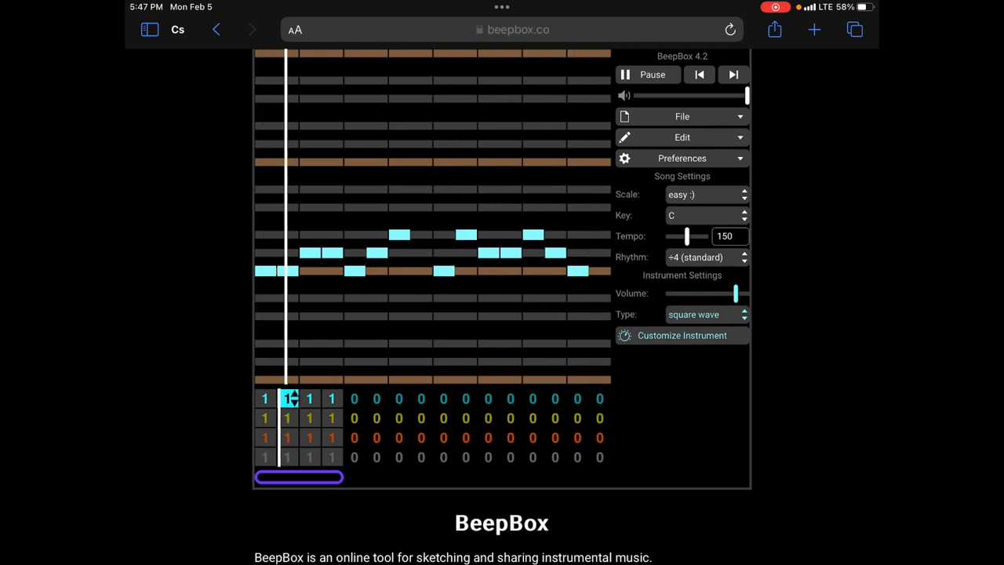
{"action": "left_click", "coordinate": [646, 75]}
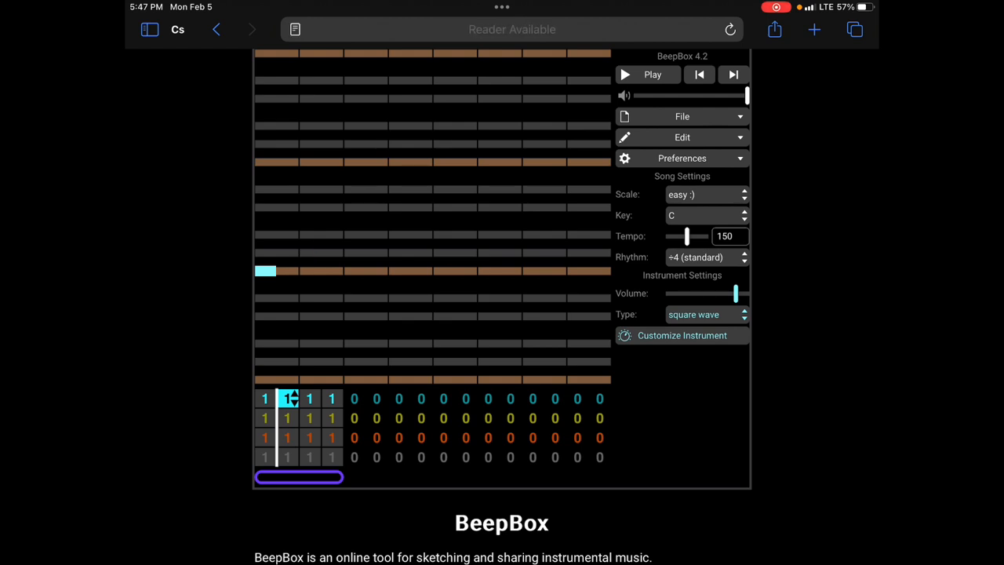
Shorten the first note and add a rising arpeggio plus notes filling the pattern's second half
{"action": "left_click", "coordinate": [270, 270]}
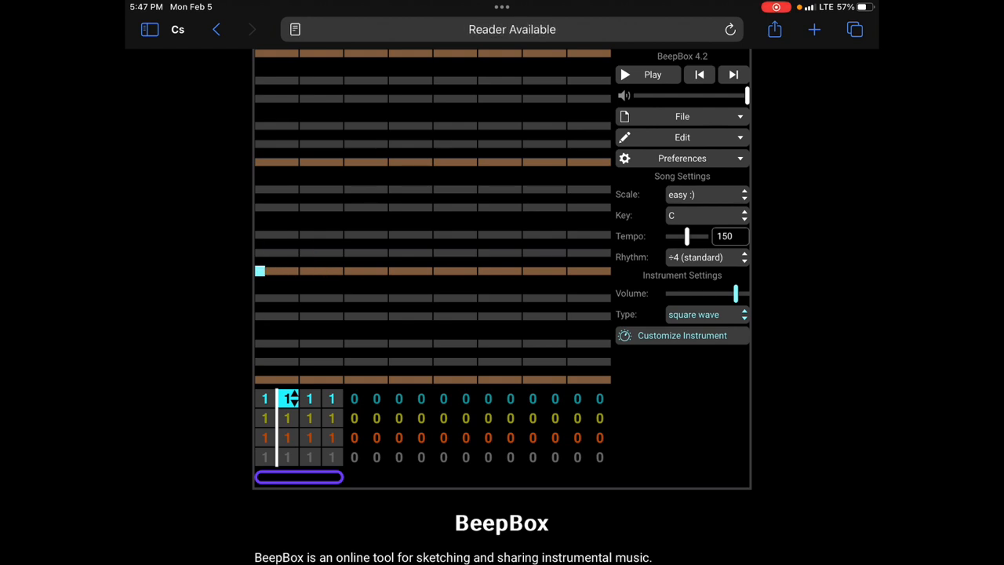
{"action": "left_click", "coordinate": [283, 253]}
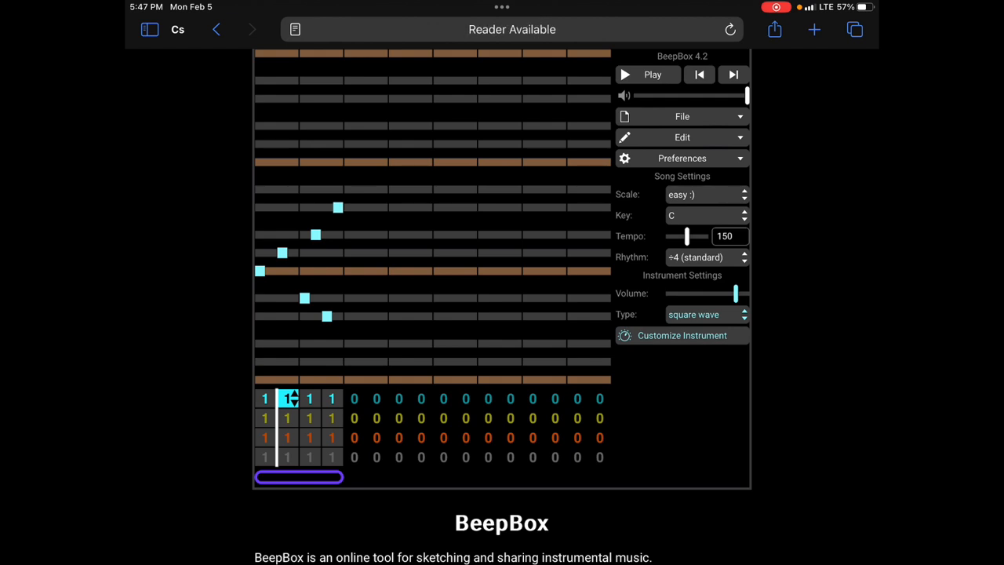
{"action": "left_click", "coordinate": [370, 144]}
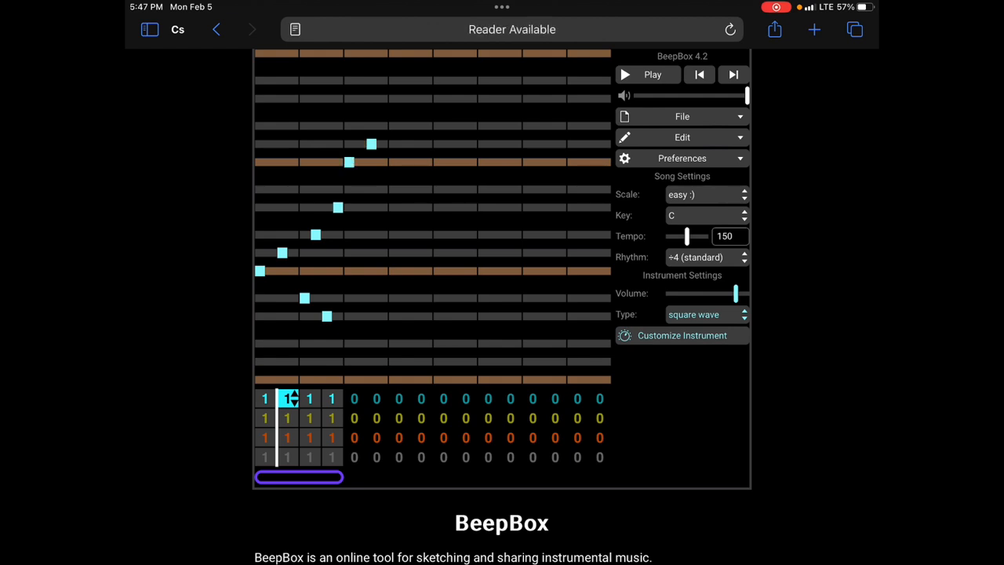
{"action": "left_click", "coordinate": [360, 126]}
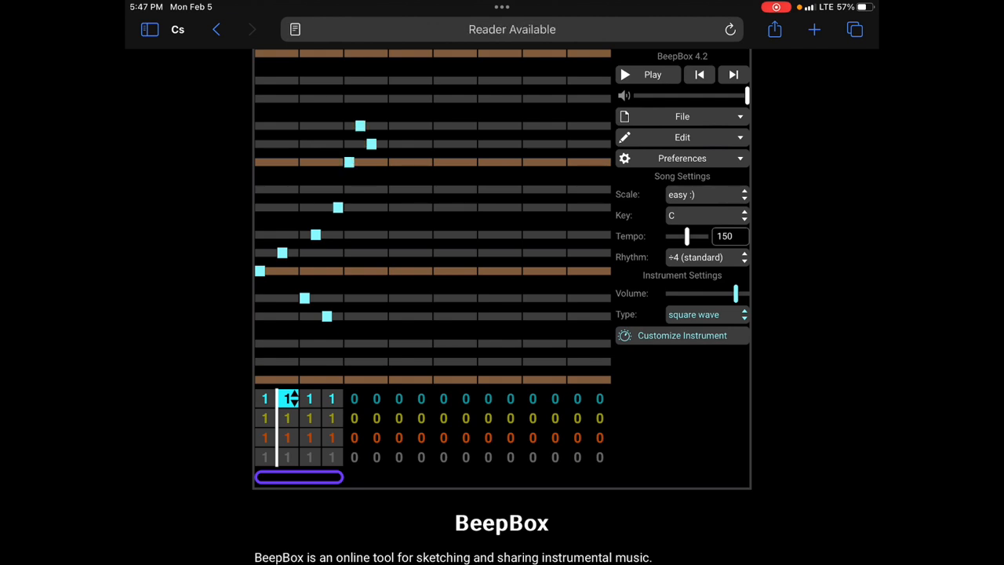
{"action": "left_click", "coordinate": [383, 162]}
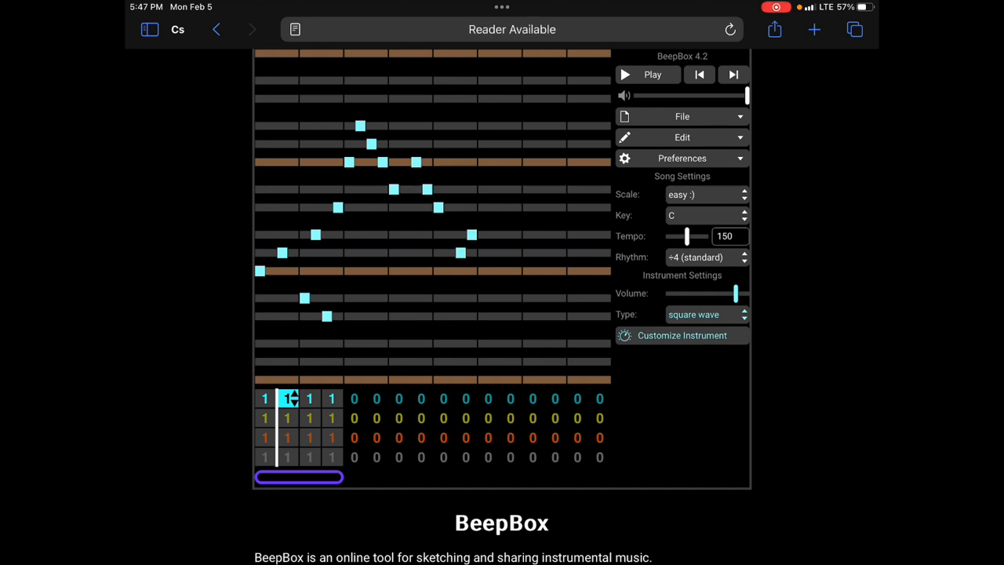
{"action": "left_click", "coordinate": [494, 252]}
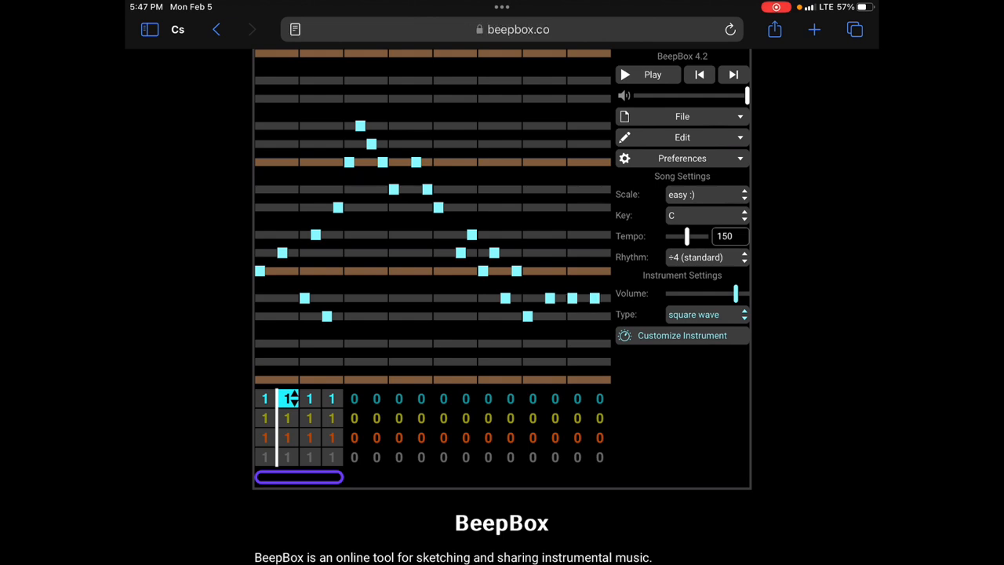
Play the song once to hear the completed first-pattern melody
{"action": "left_click", "coordinate": [653, 75]}
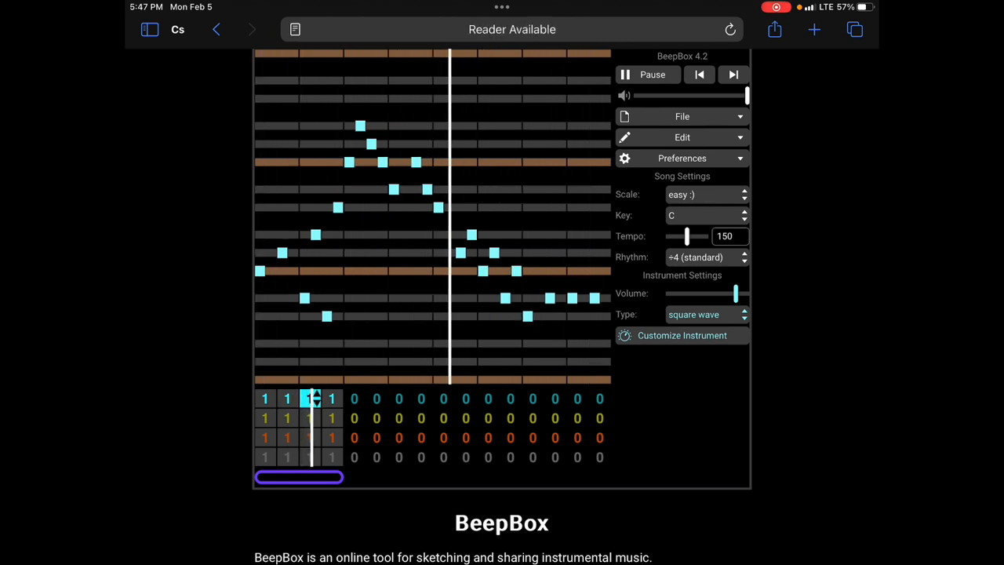
{"action": "left_click", "coordinate": [647, 76]}
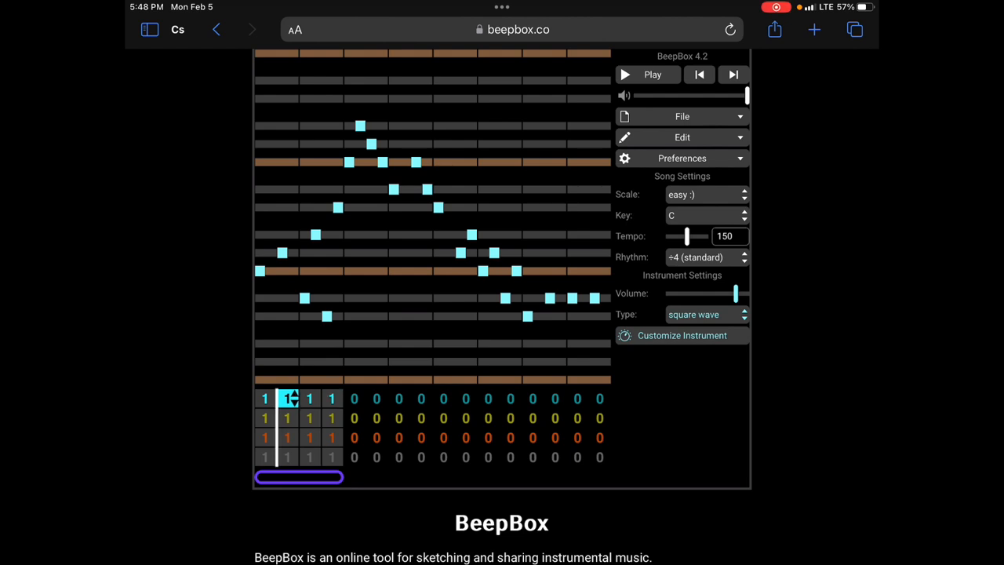
Assign new pattern 2 to the second bar of channel 1 and draw a short rising arpeggio
{"action": "left_click", "coordinate": [290, 399]}
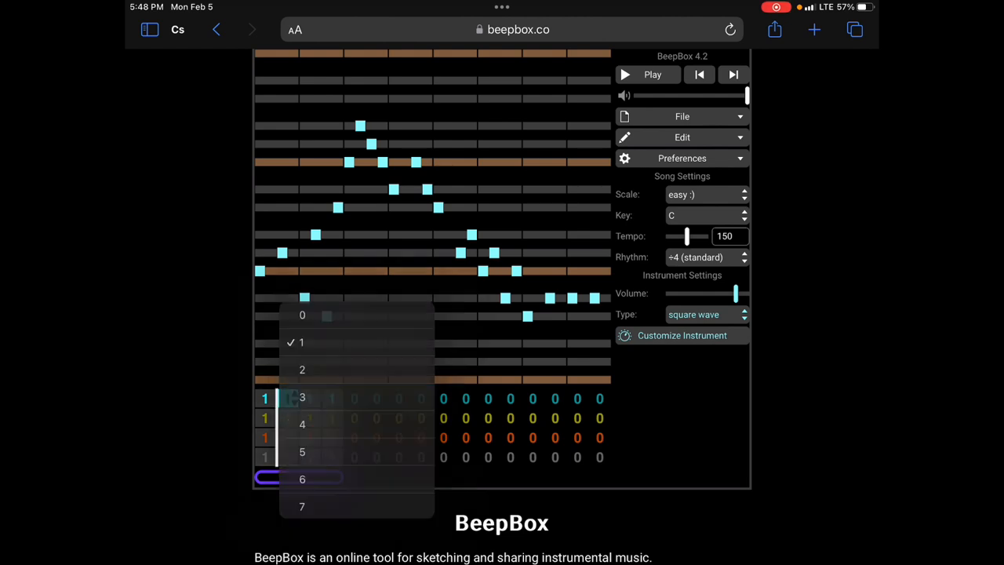
{"action": "left_click", "coordinate": [301, 370]}
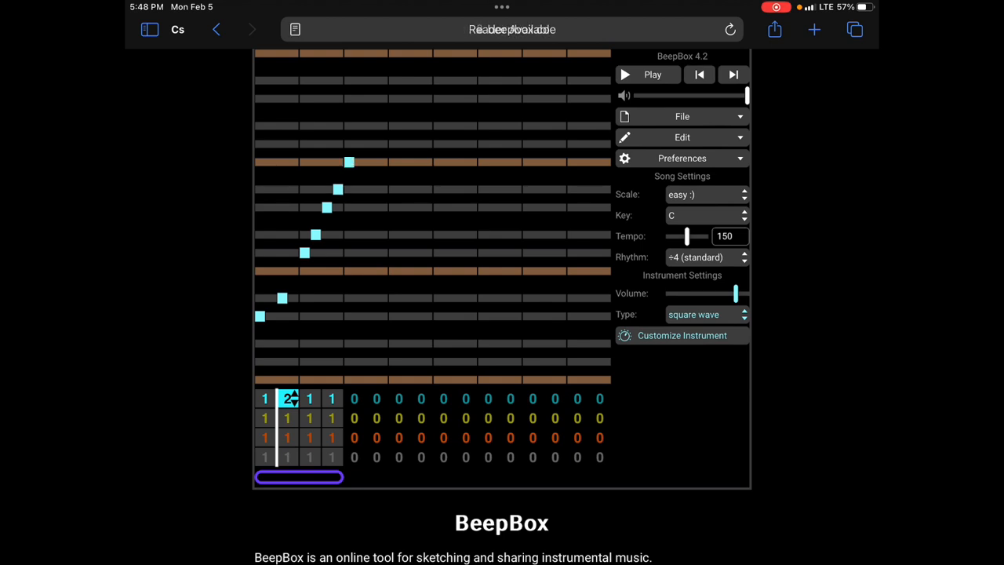
{"action": "left_click", "coordinate": [359, 144]}
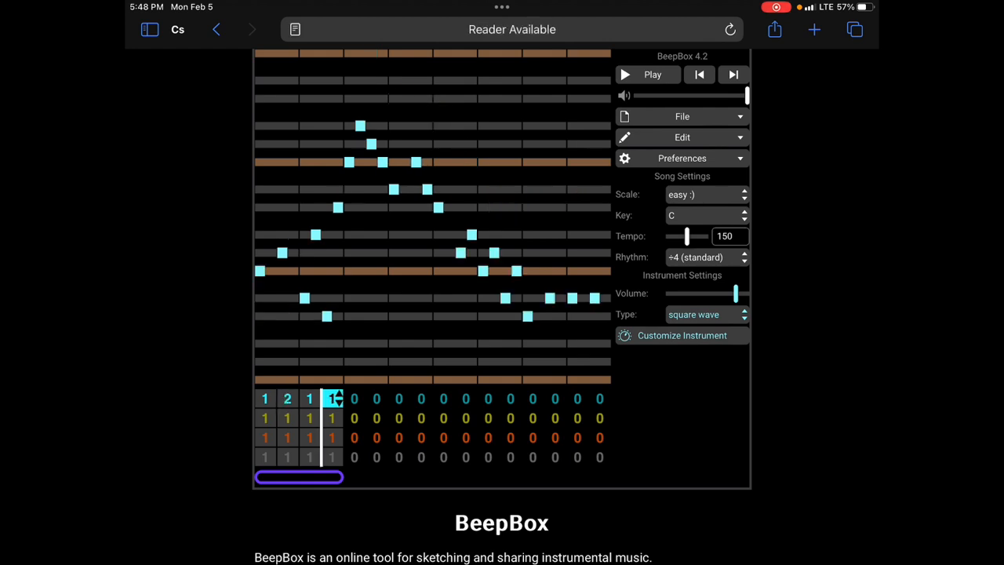
Assign pattern 2 to the fourth bar, preview the alternating melody, and select channel 2's first bar
{"action": "left_click", "coordinate": [331, 398]}
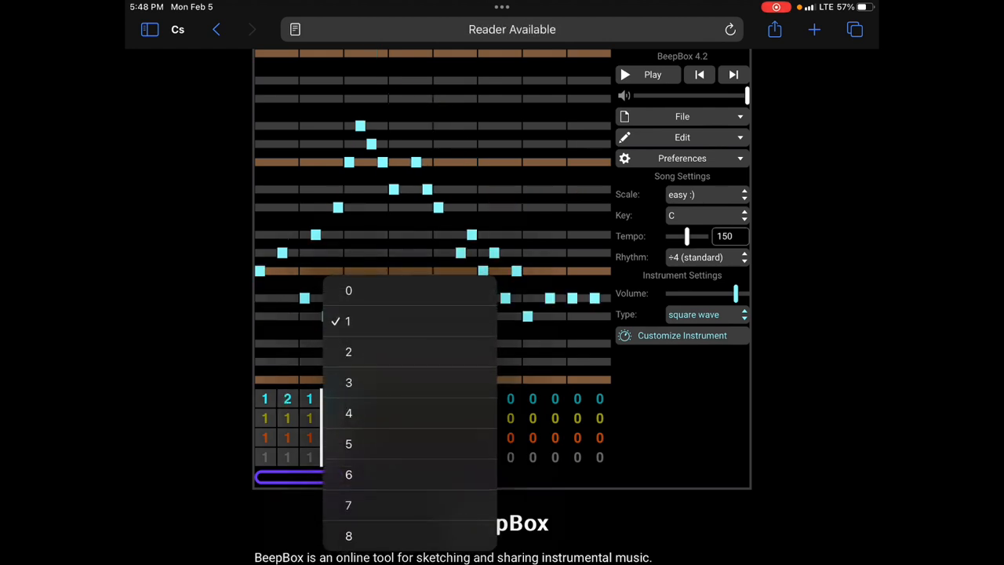
{"action": "left_click", "coordinate": [348, 351]}
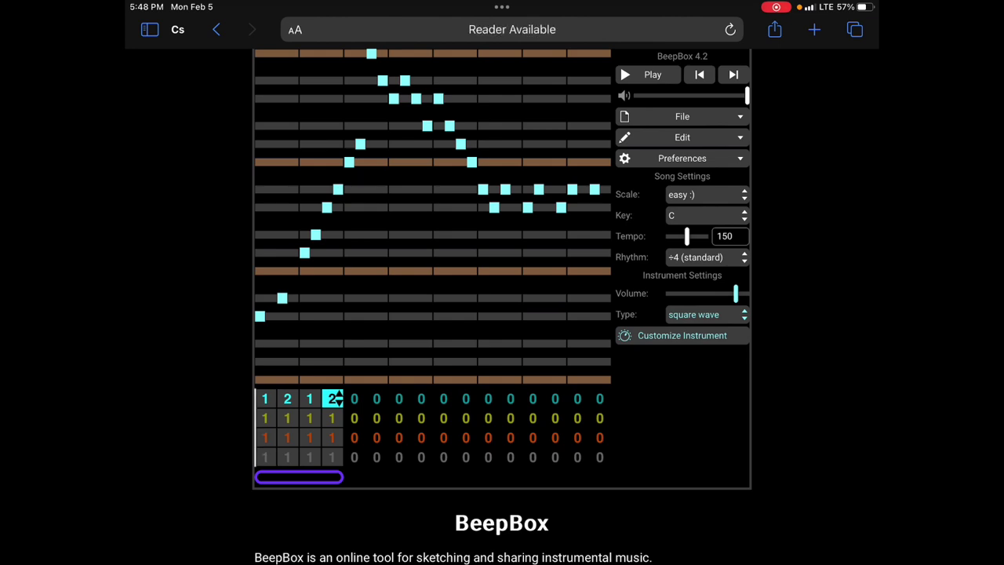
{"action": "left_click", "coordinate": [652, 76]}
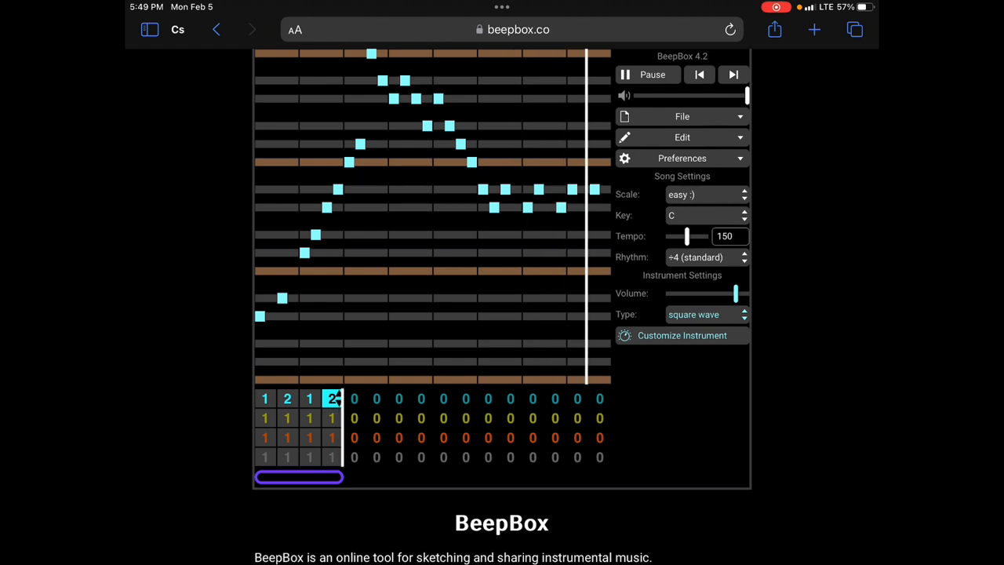
{"action": "left_click", "coordinate": [646, 74]}
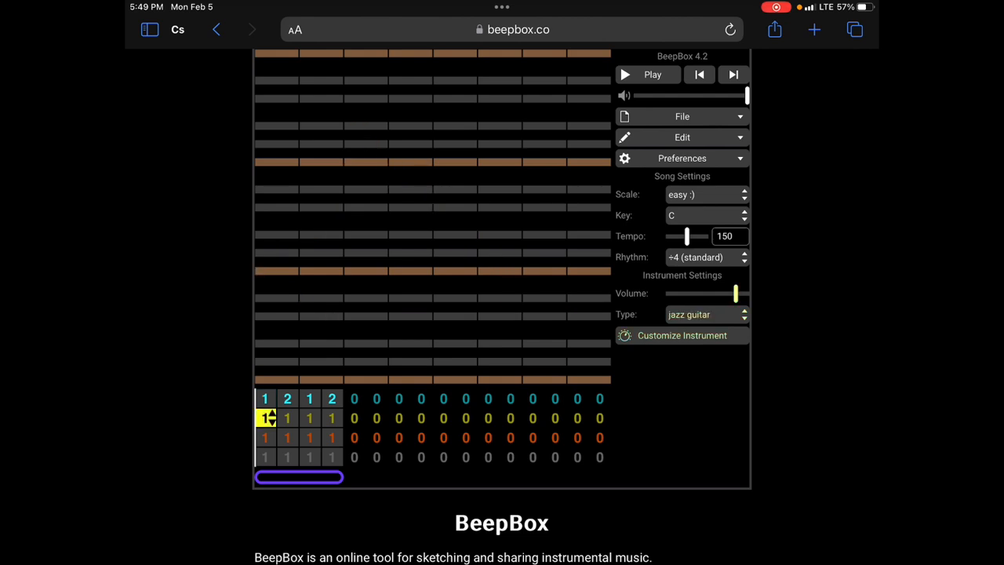
Set the second channel to the music box 2 idiophone sound and place sparse harmony notes
{"action": "left_click", "coordinate": [703, 314]}
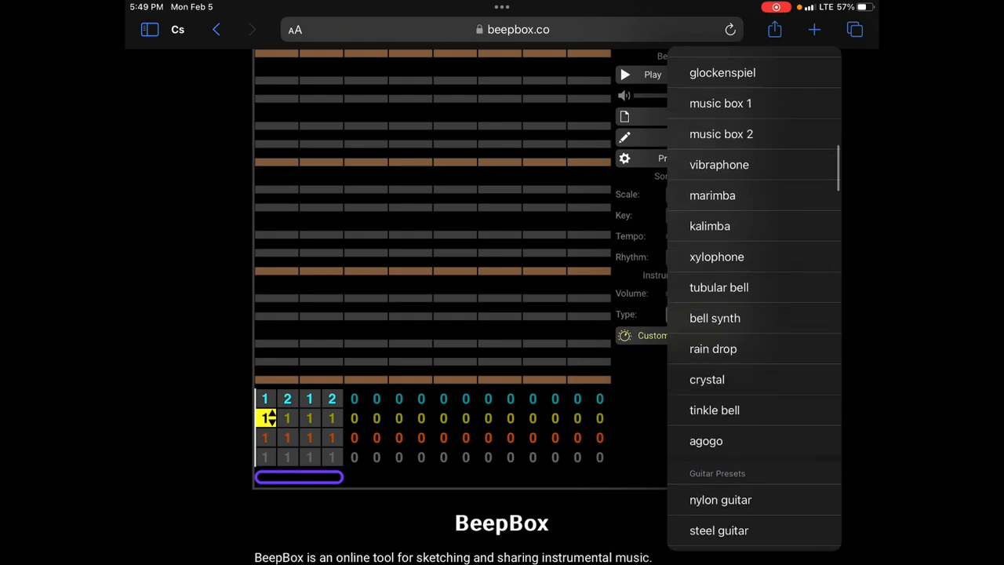
{"action": "scroll", "scroll_direction": "up", "scroll_amount": 3}
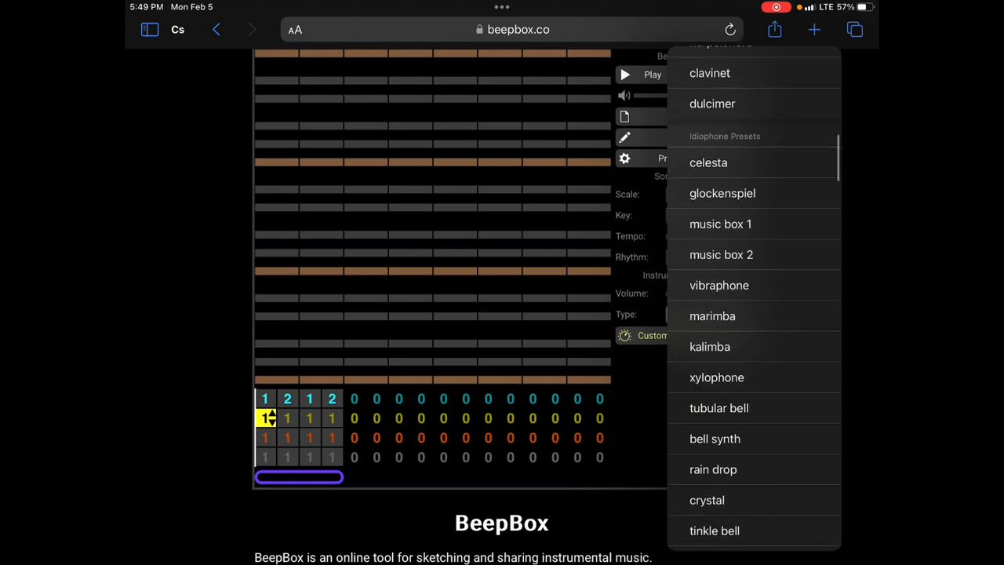
{"action": "left_click", "coordinate": [721, 254]}
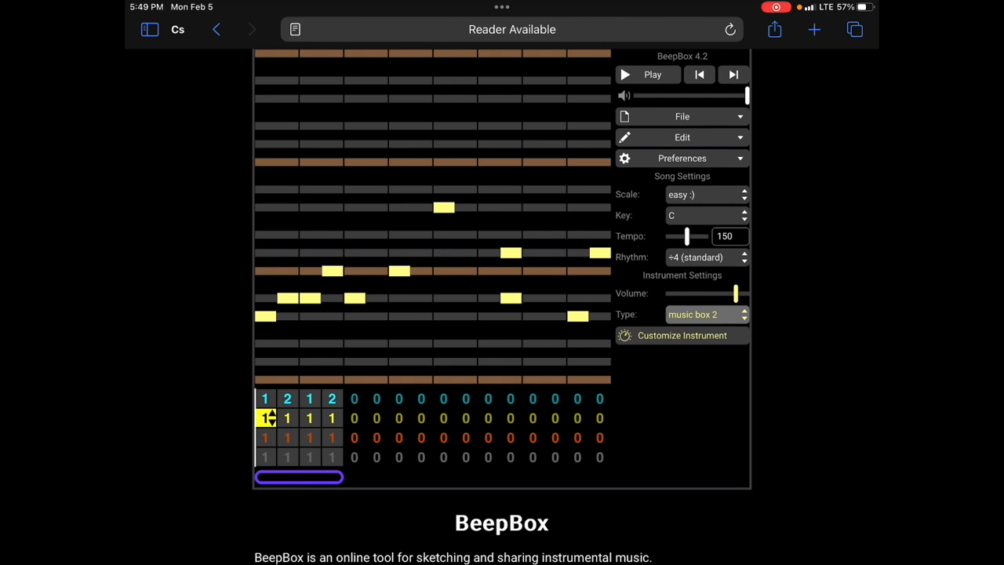
Preview the song with the harmony, then select the percussion channel's first bar
{"action": "left_click", "coordinate": [653, 74]}
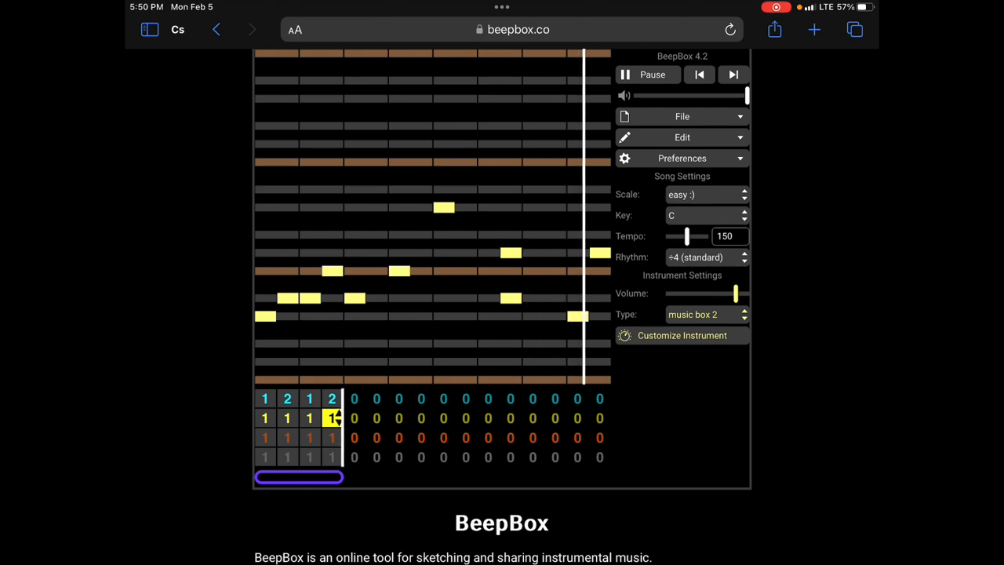
{"action": "left_click", "coordinate": [651, 75]}
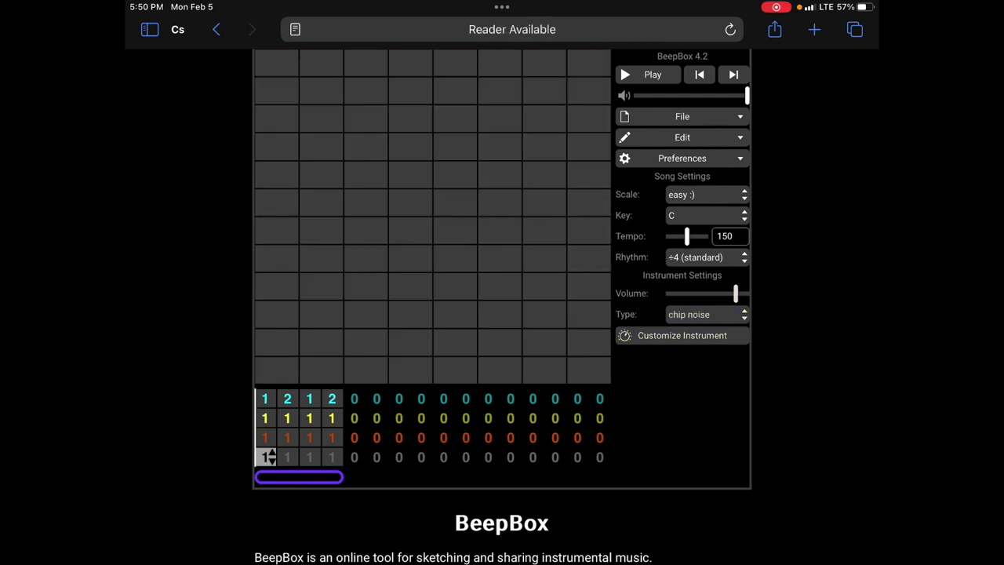
Try standard drumset, settle on chip noise, and lay out a scattered drum beat
{"action": "left_click", "coordinate": [703, 314]}
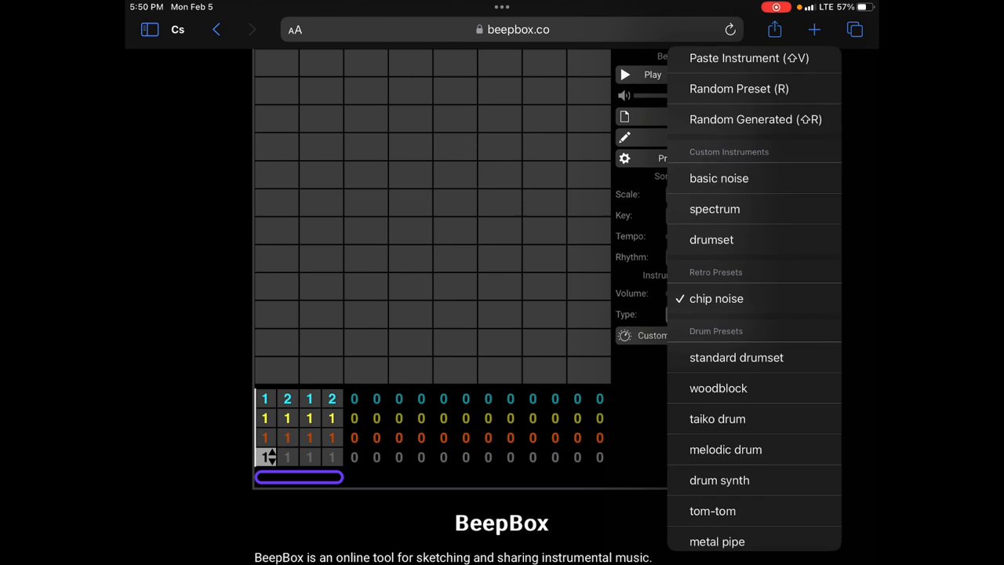
{"action": "left_click", "coordinate": [736, 358]}
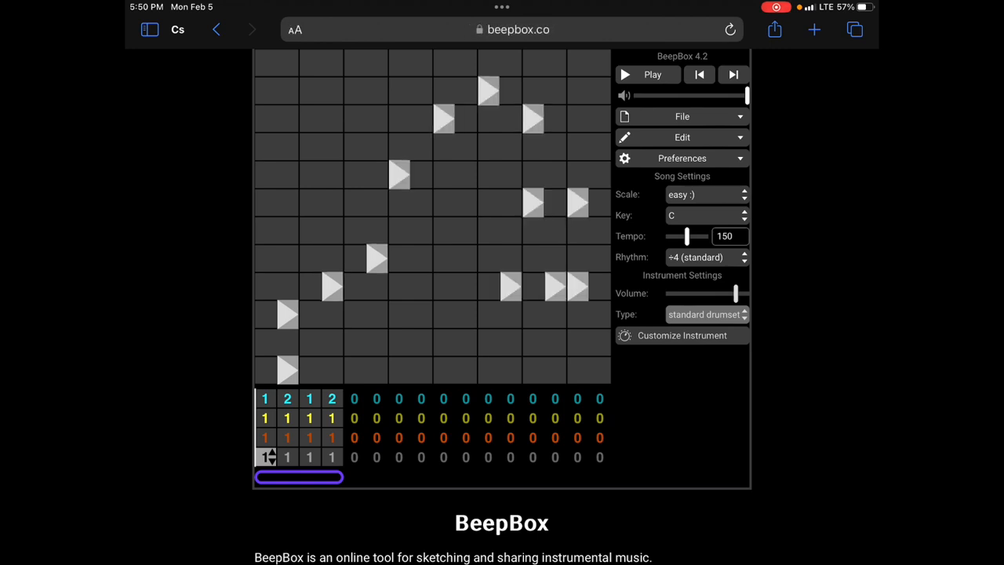
{"action": "left_click", "coordinate": [705, 313]}
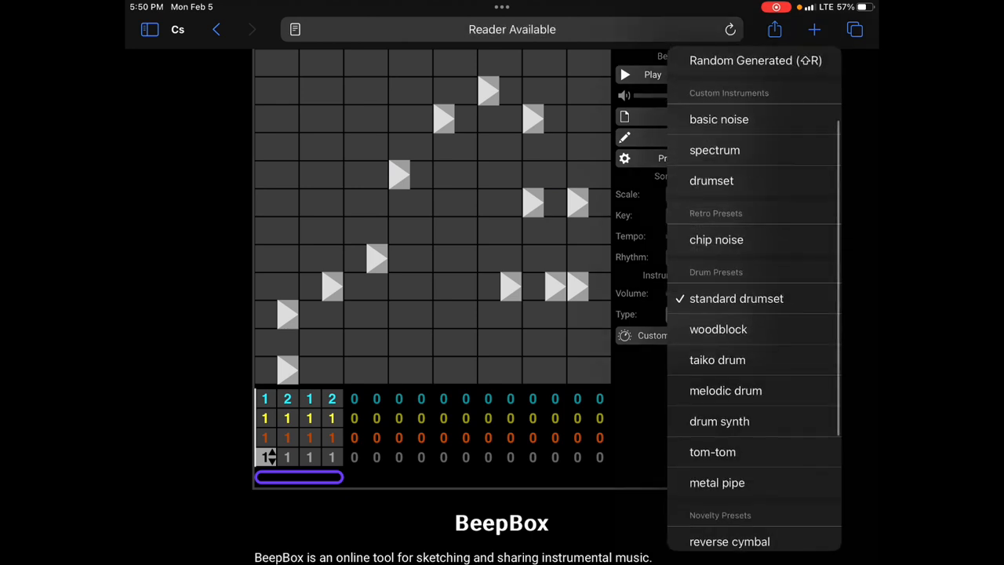
{"action": "left_click", "coordinate": [715, 239]}
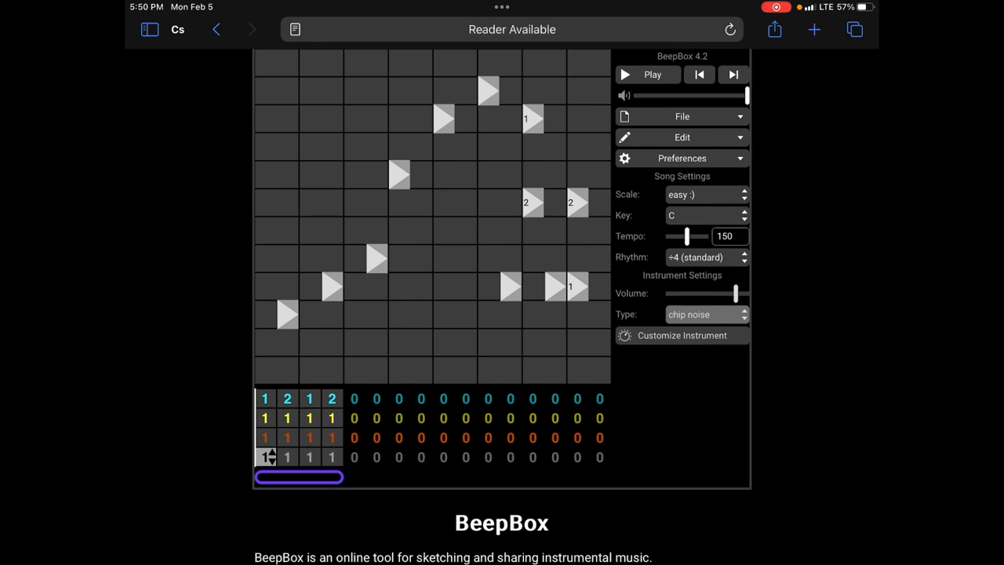
{"action": "left_click", "coordinate": [259, 369]}
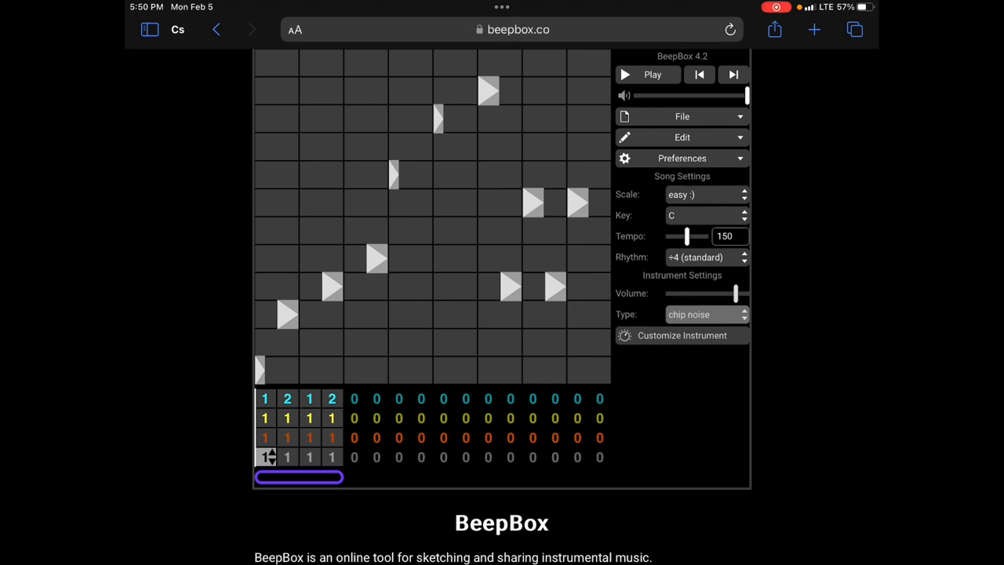
{"action": "left_click", "coordinate": [653, 75]}
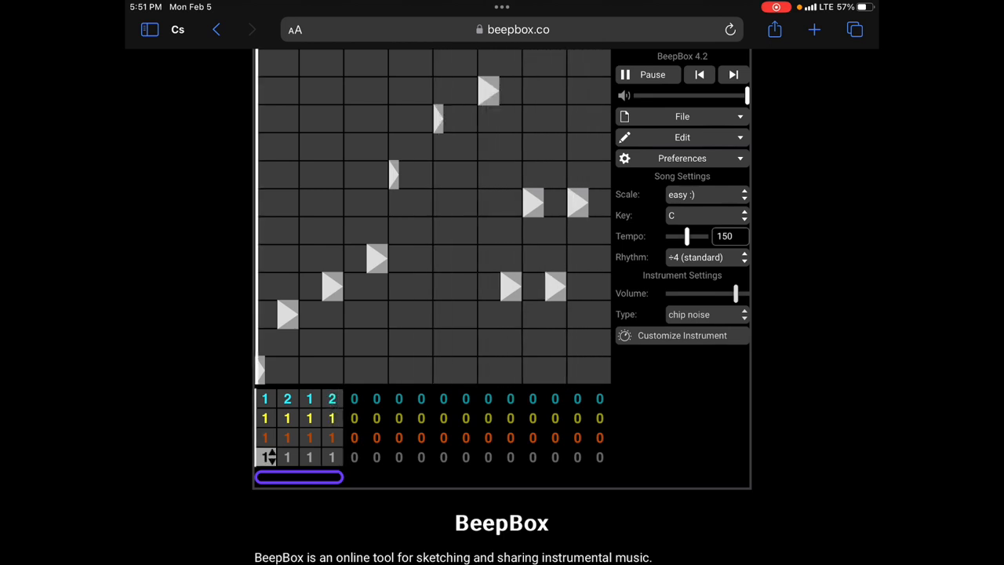
{"action": "left_click", "coordinate": [646, 74]}
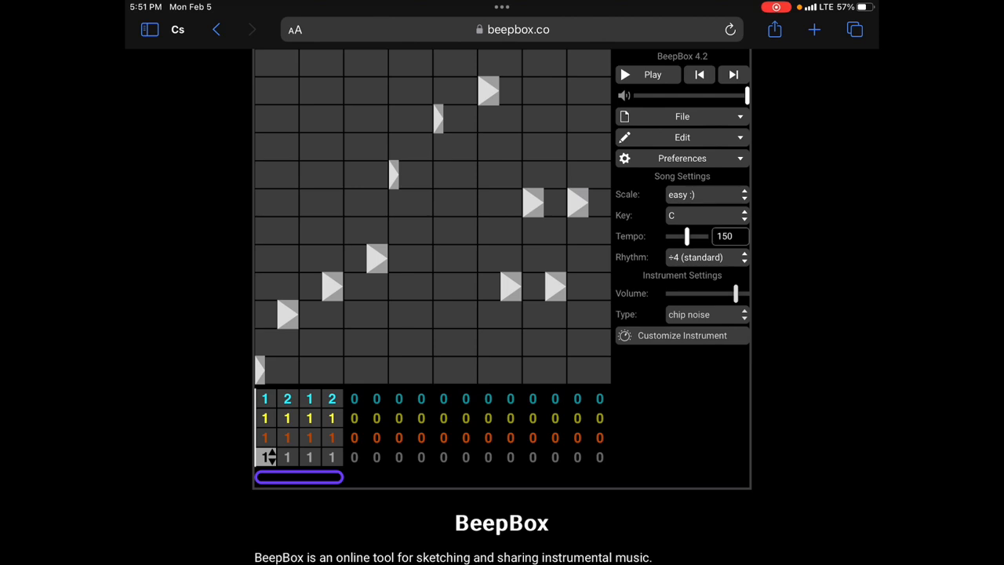
{"action": "left_click", "coordinate": [680, 116]}
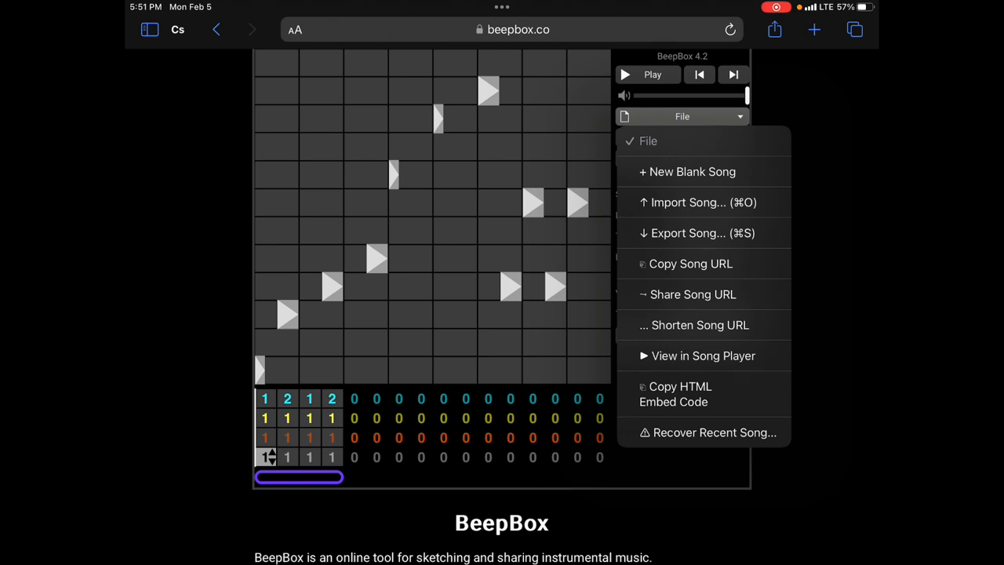
Bring up Export Song with .wav kept as the file type for BeepBox-Song
{"action": "left_click", "coordinate": [693, 232]}
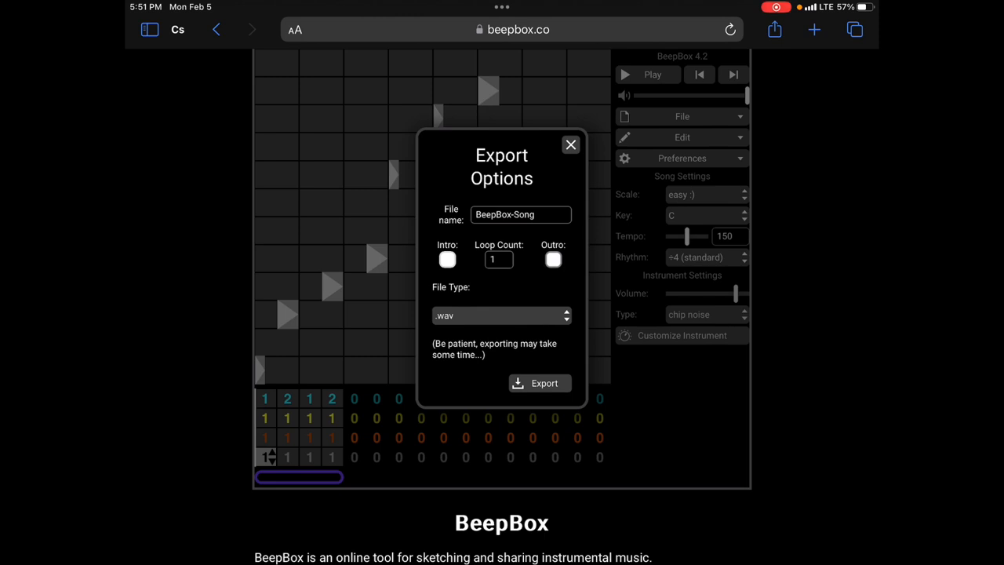
{"action": "left_click", "coordinate": [500, 315]}
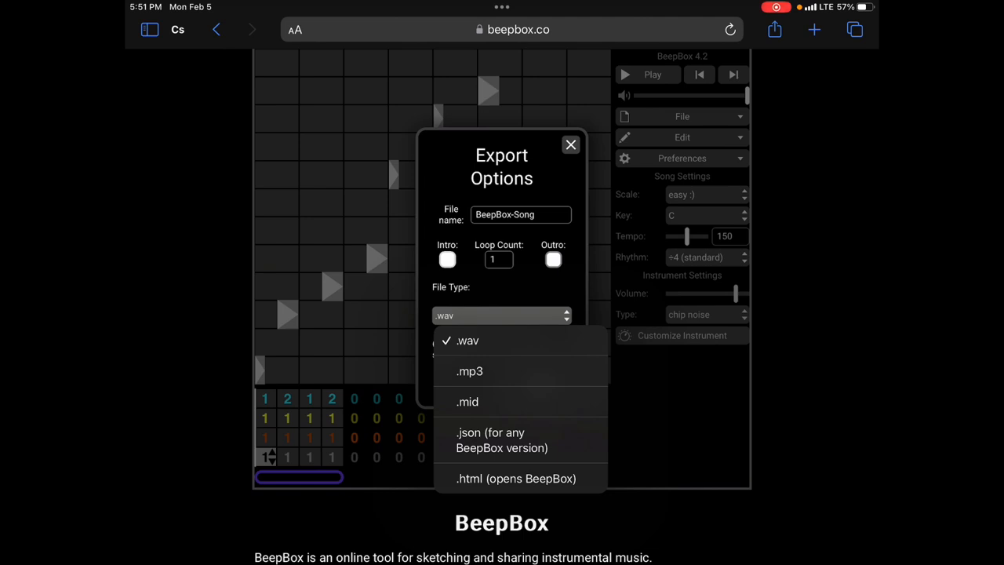
{"action": "left_click", "coordinate": [468, 339]}
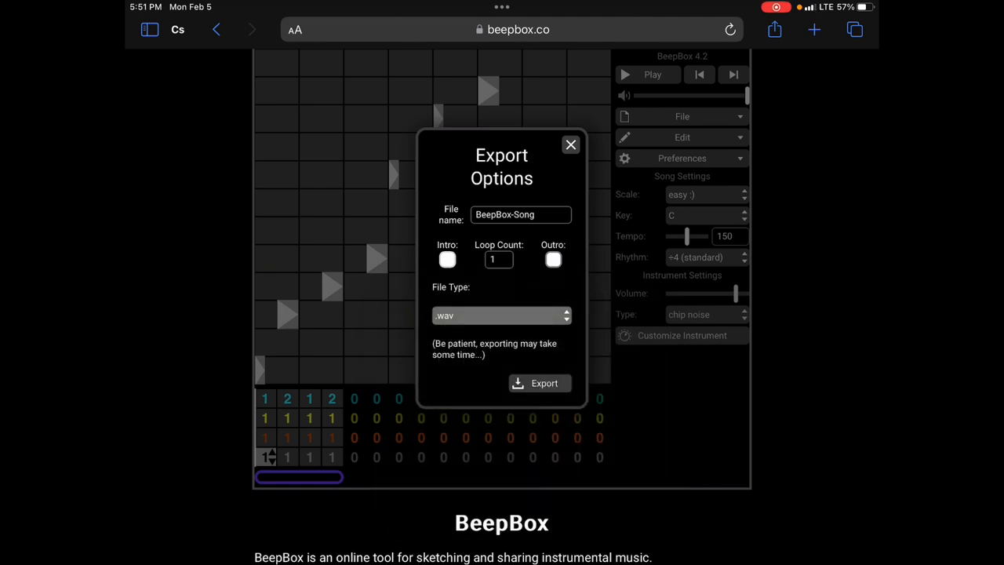